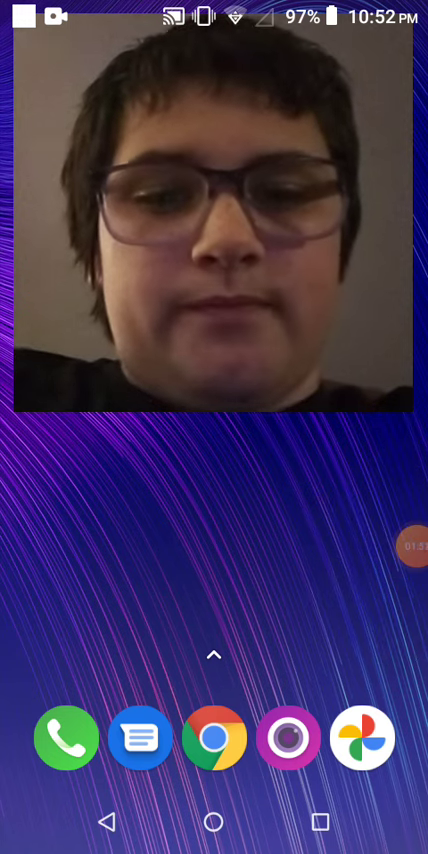
Expand the floating recorder bubble to show the pause, stop, brush and toolbox controls.
click(406, 553)
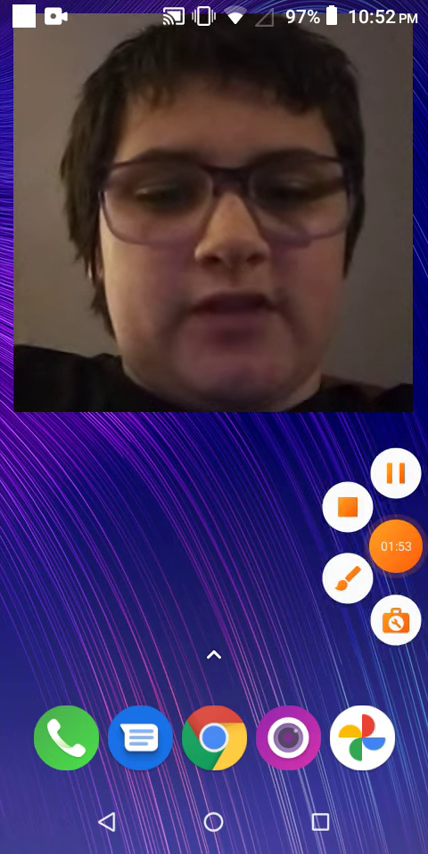